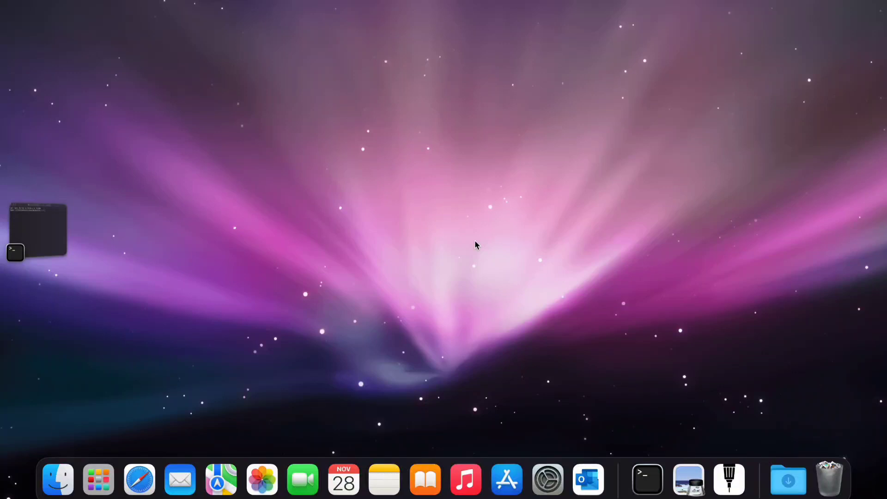
mouse_move(440, 264)
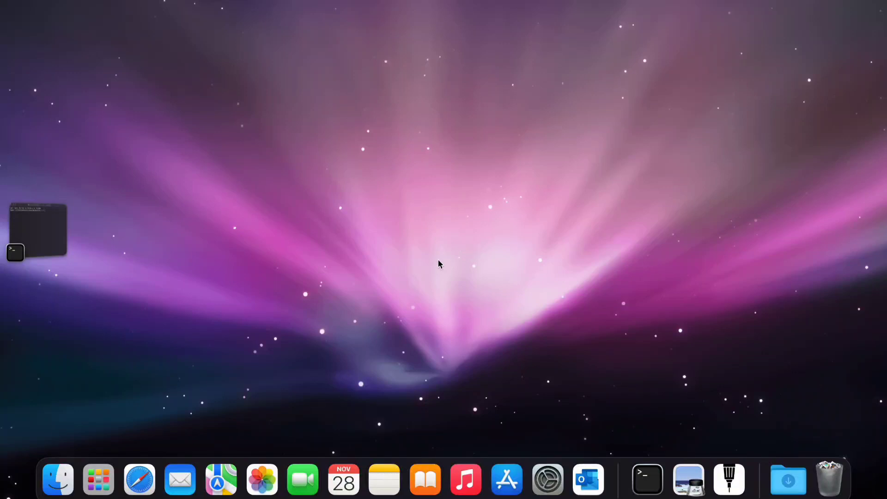
mouse_move(353, 266)
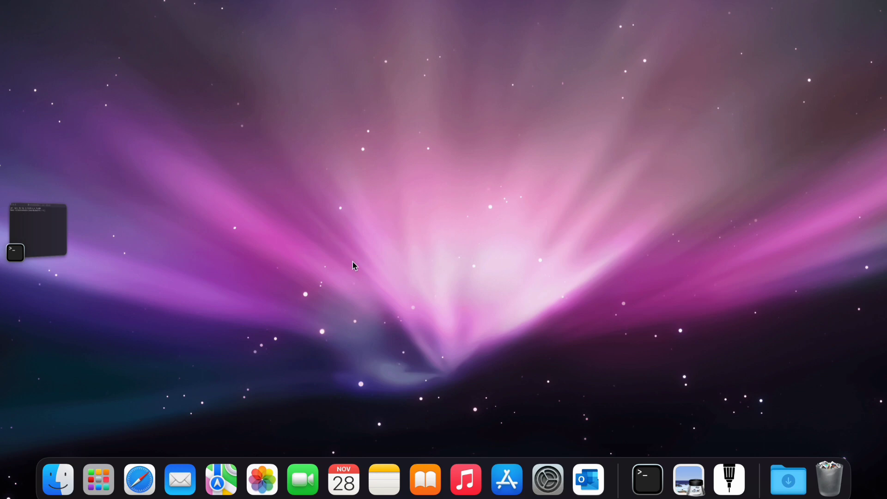
mouse_move(526, 402)
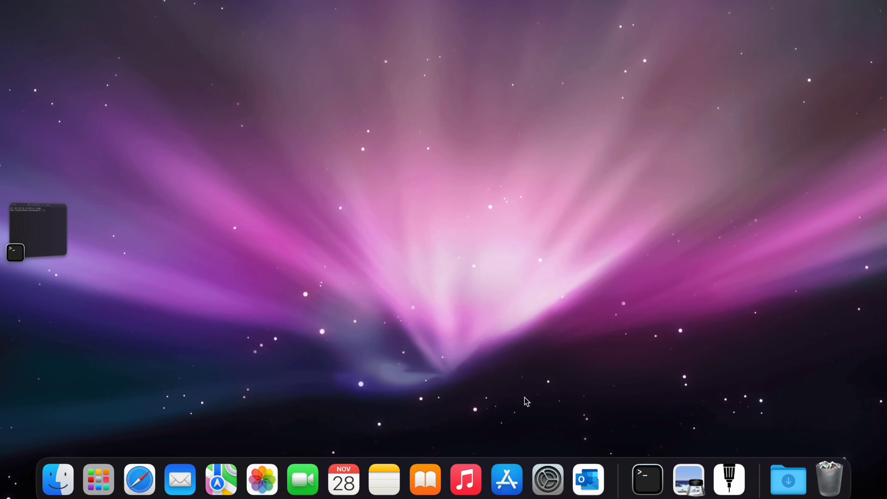
mouse_move(628, 461)
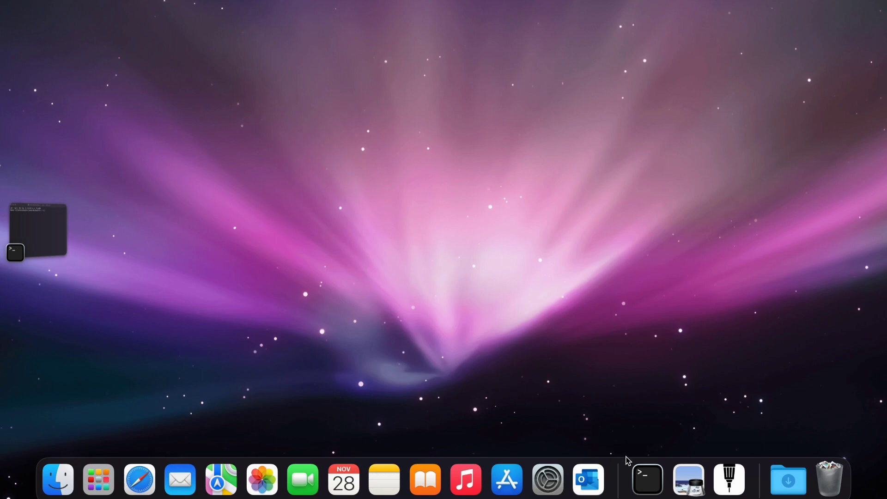
mouse_move(647, 475)
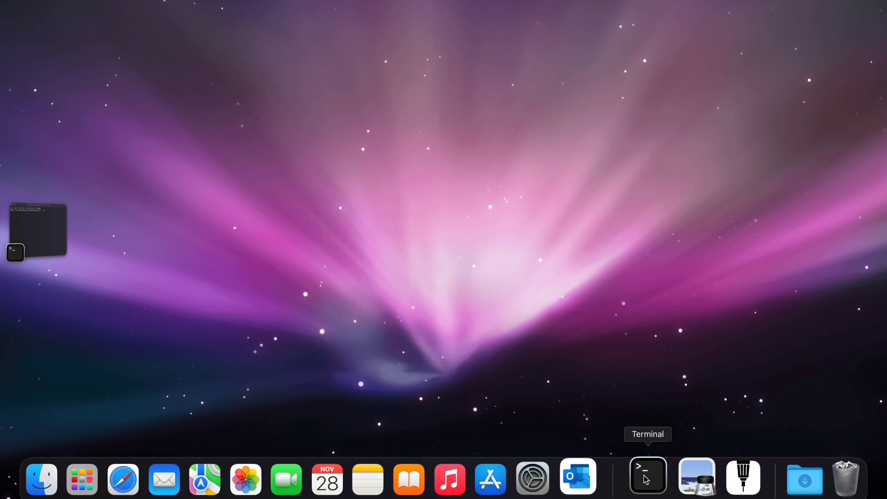
- Run pip install jupyterthemes in a Terminal window; requirements report as already satisfied
left_click(647, 478)
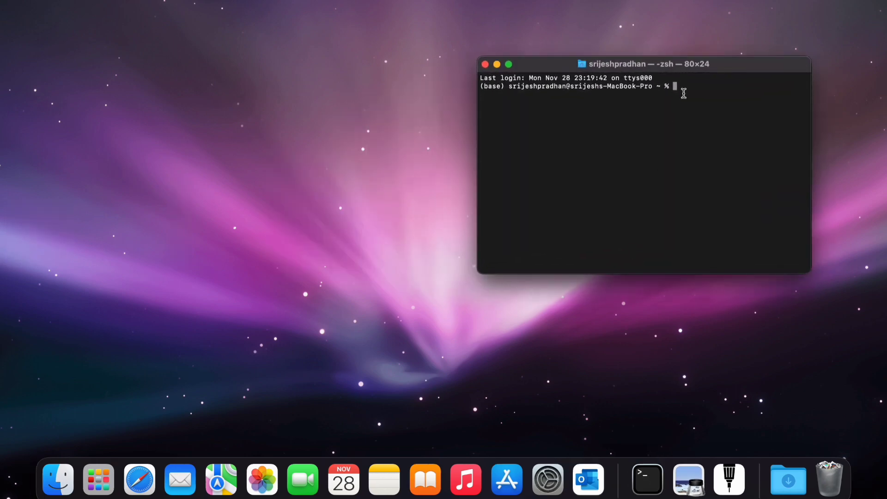
type("pip install j")
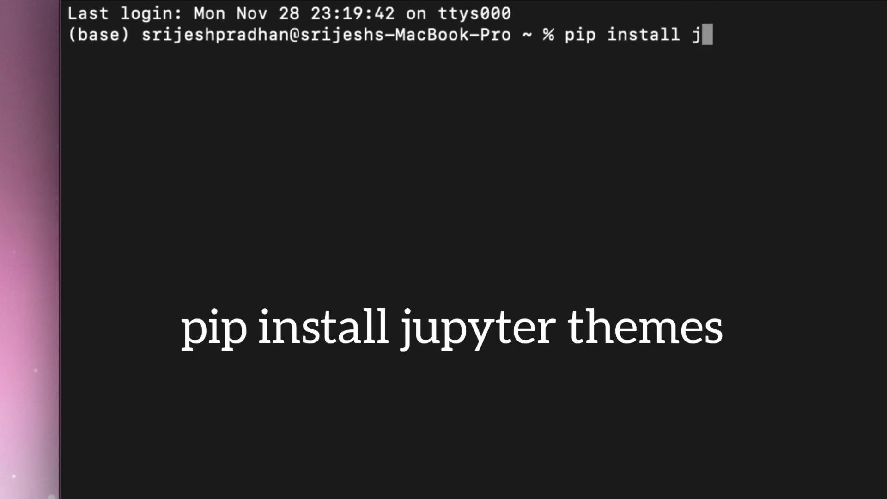
type("upyter the")
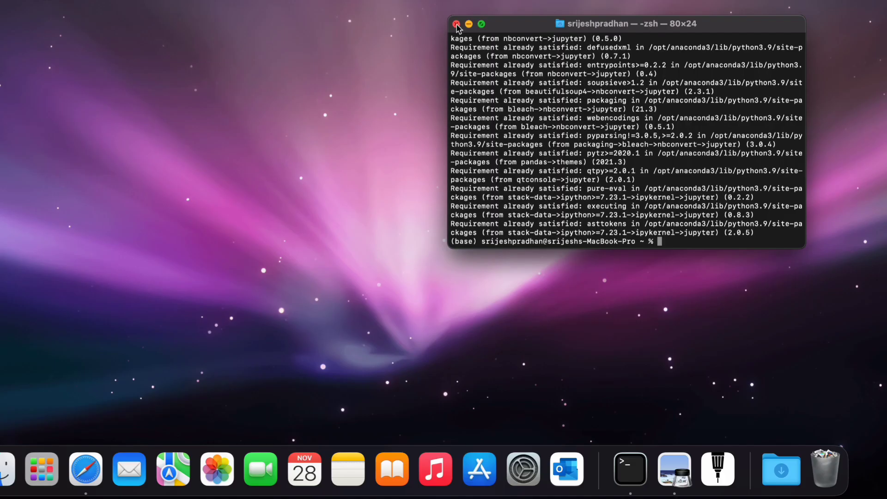
- In a fresh Terminal session, list the available themes with jt -l
left_click(456, 23)
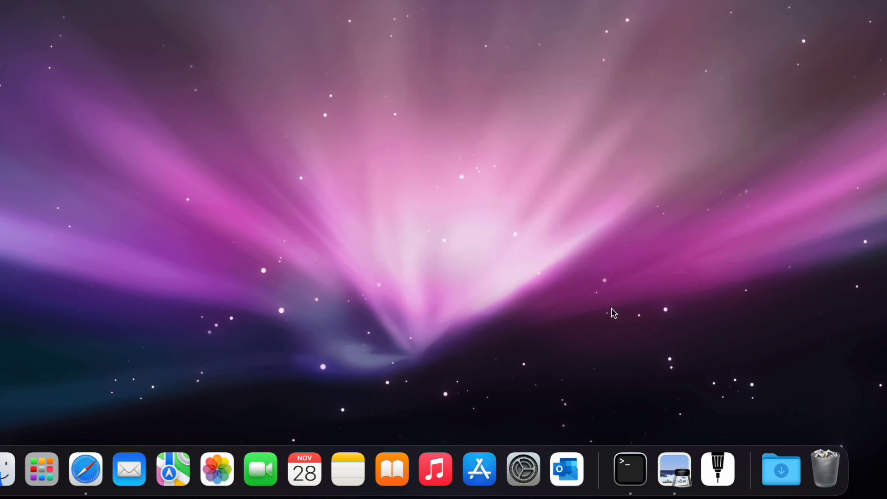
left_click(629, 468)
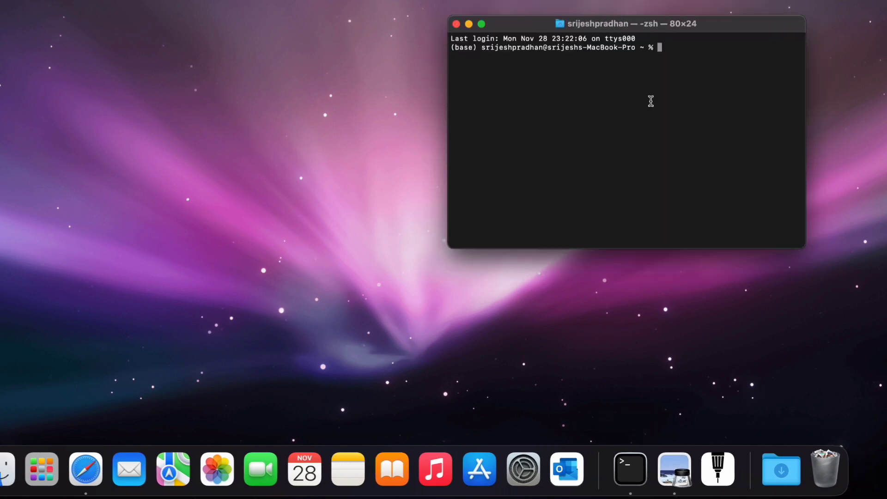
left_click(481, 24)
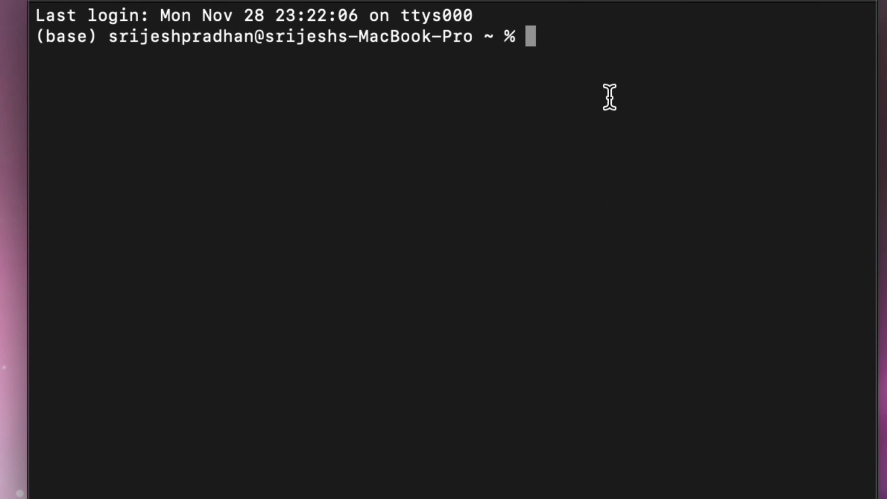
type("jt -l")
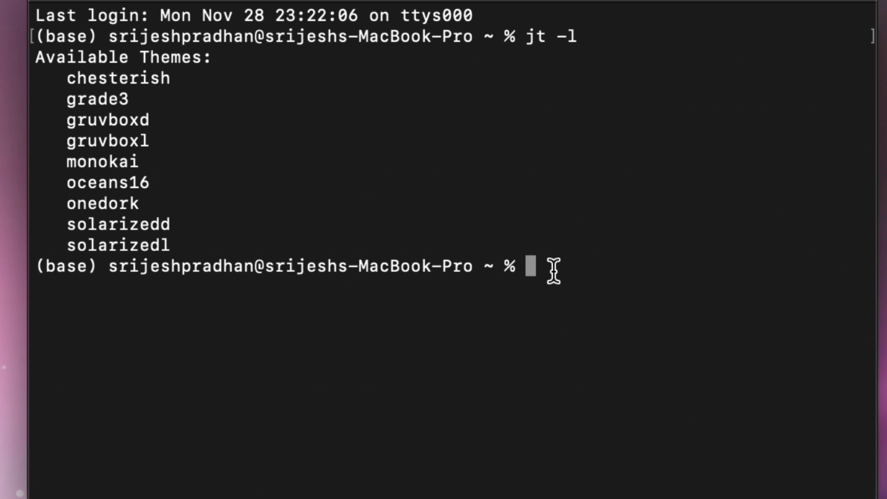
- Apply the onedork theme with jt -t onedork
type("jt -t")
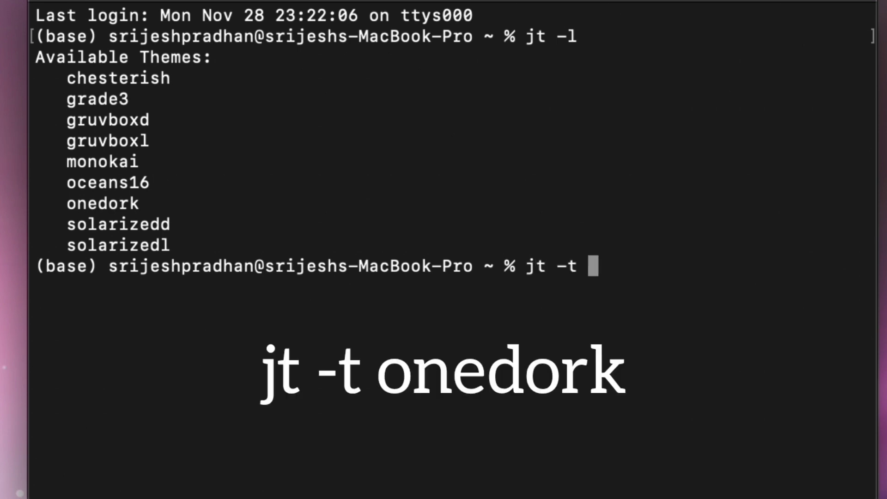
type("onedork")
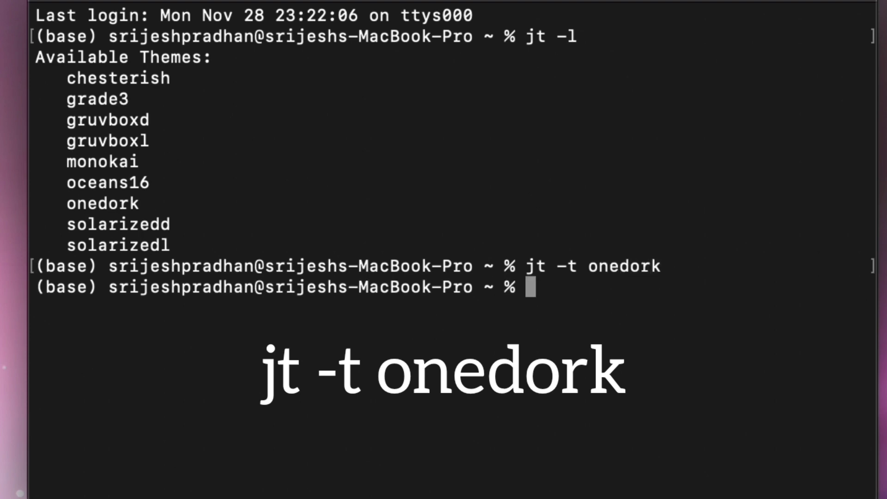
- Launch the Jupyter Notebook server with the jupyter notebook command
type("jup")
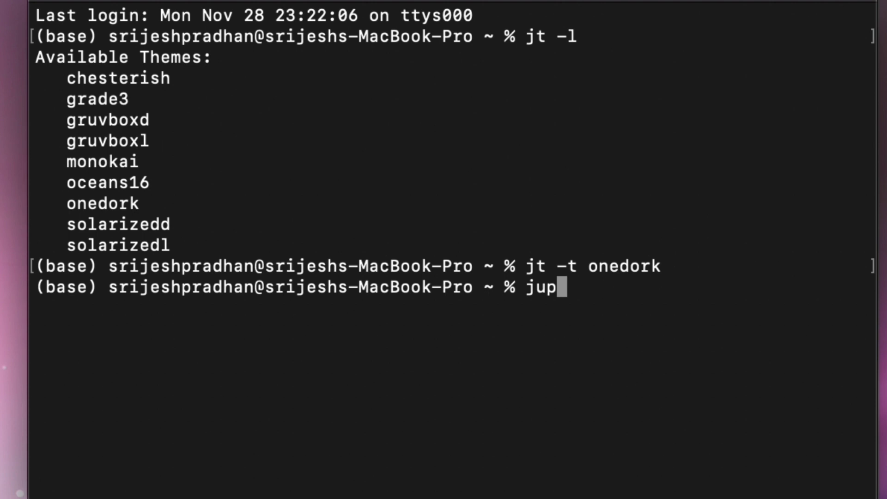
type("yter notebook")
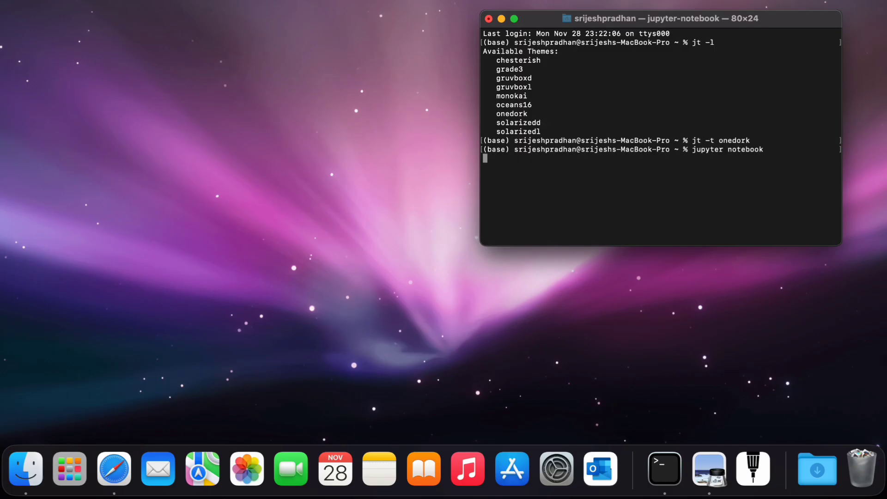
key("enter")
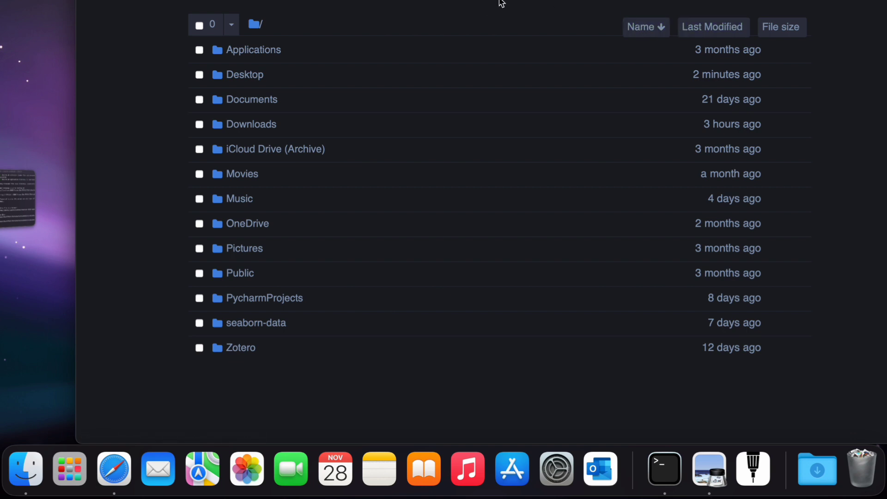
- Create a new Python 3 (ipykernel) notebook from the file browser
left_click(781, 27)
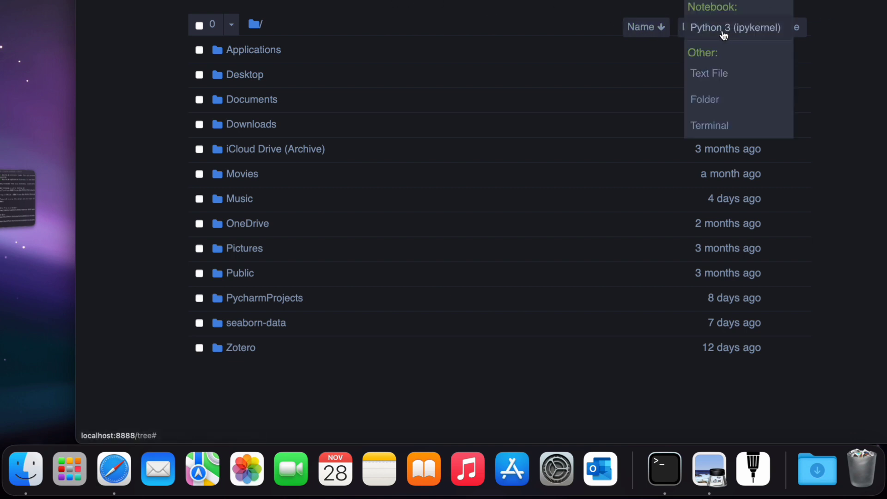
left_click(735, 27)
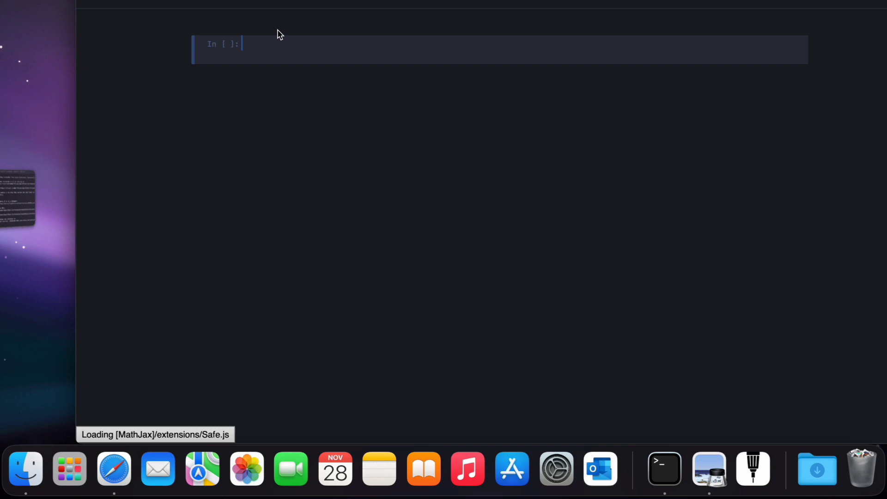
- Write class Bird: with def __init__(self, name): setting self.name = name in the first cell
type("c")
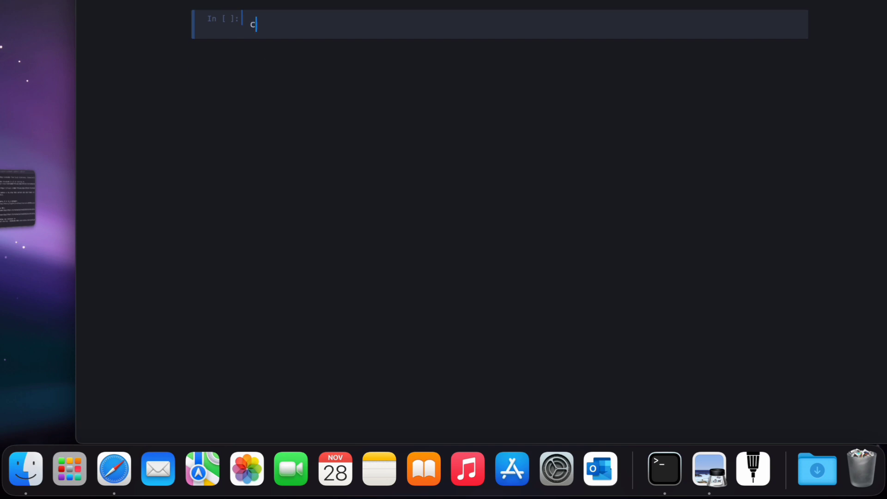
type("lass")
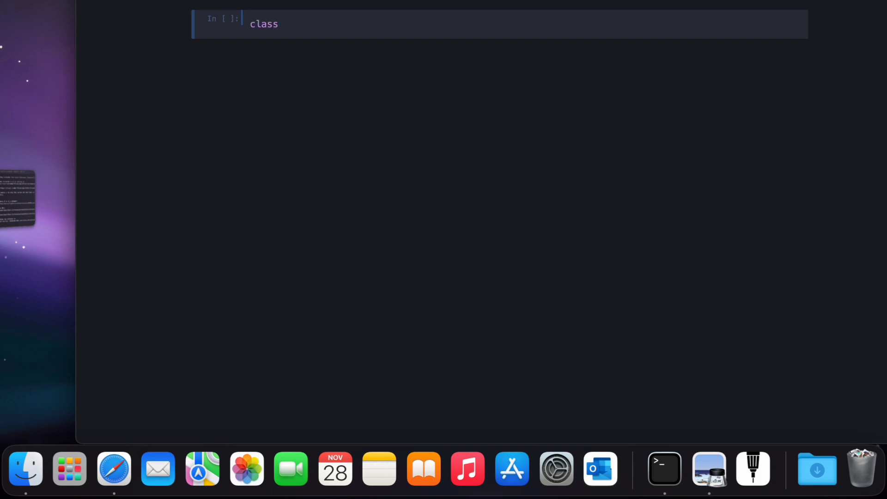
type("Bird:")
type("def ")
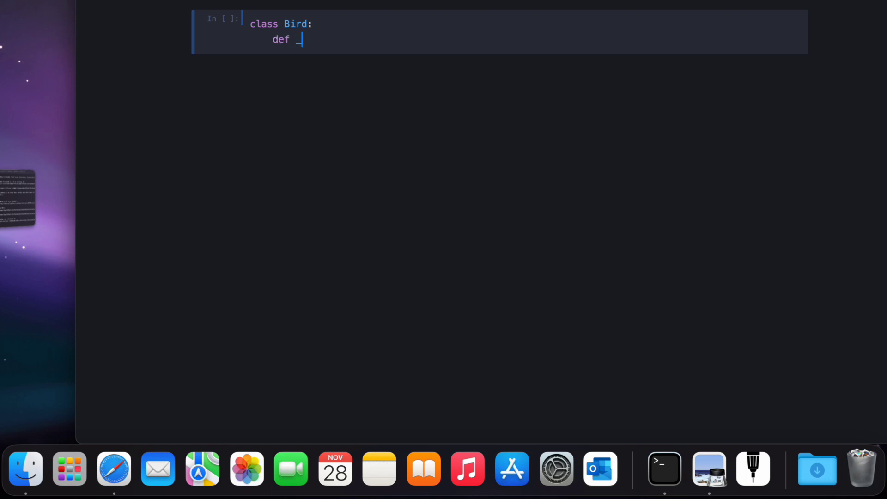
type("_init+")
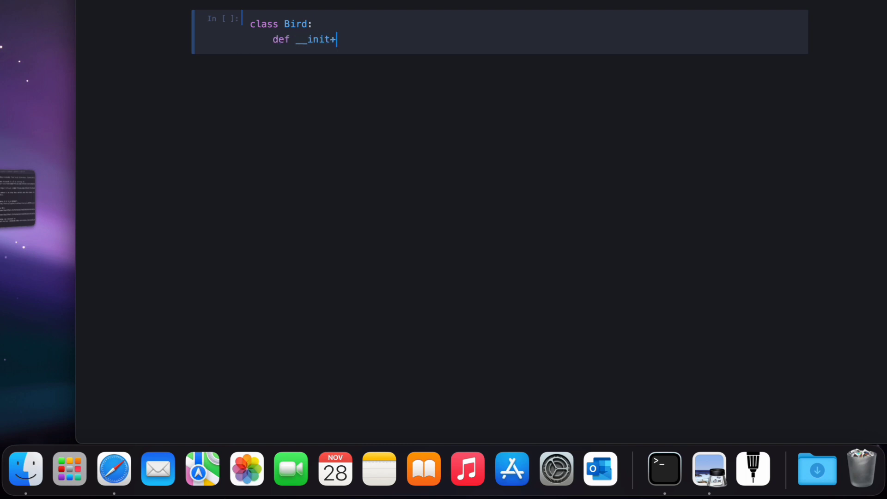
type("__")
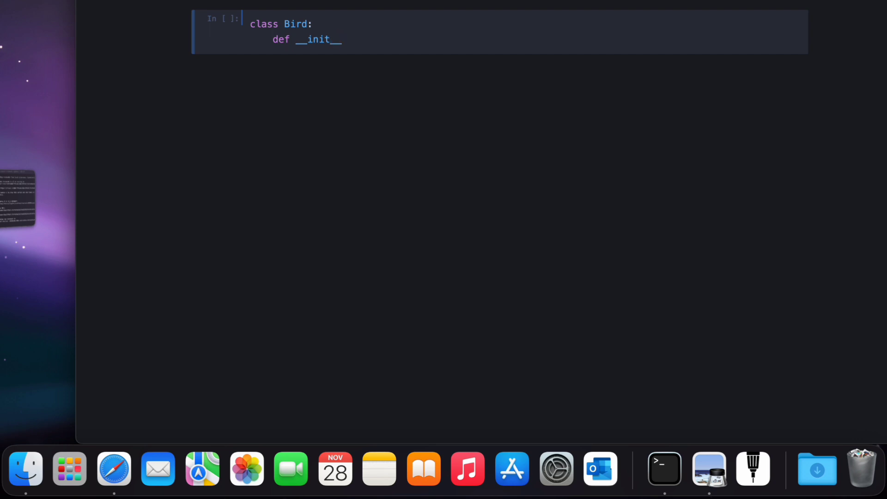
type("(self, )")
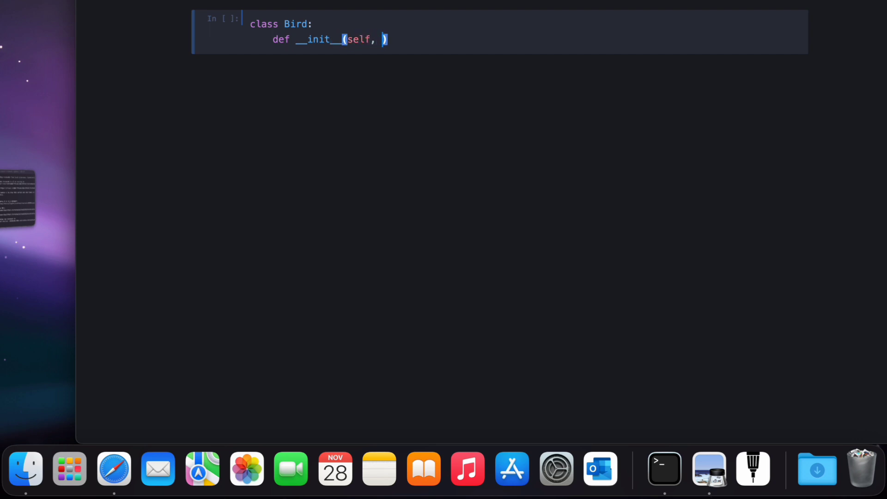
type("name):")
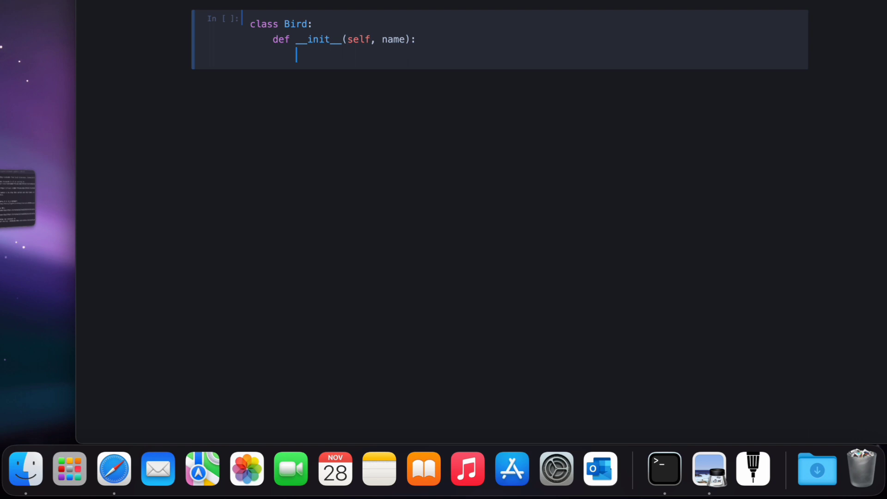
type("self.nam")
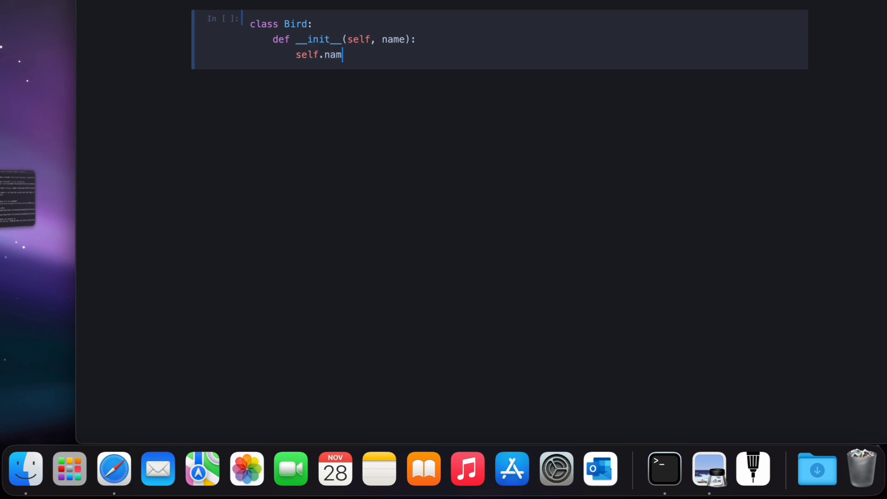
type("e= name")
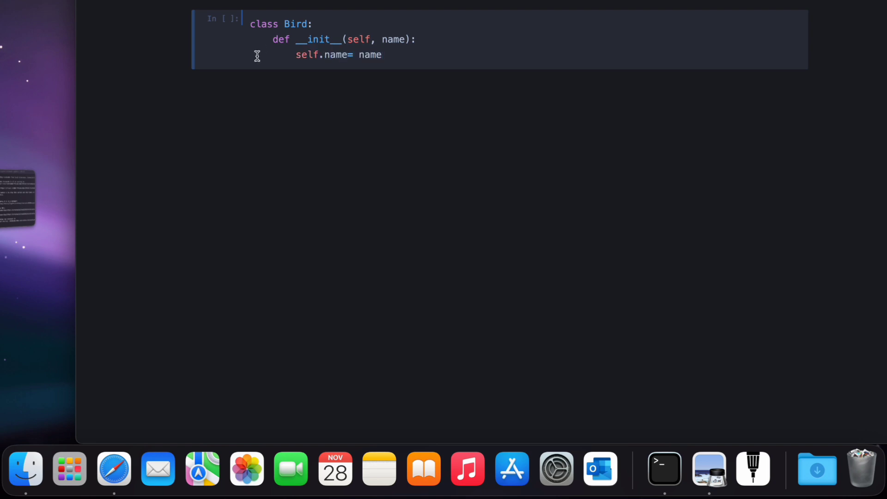